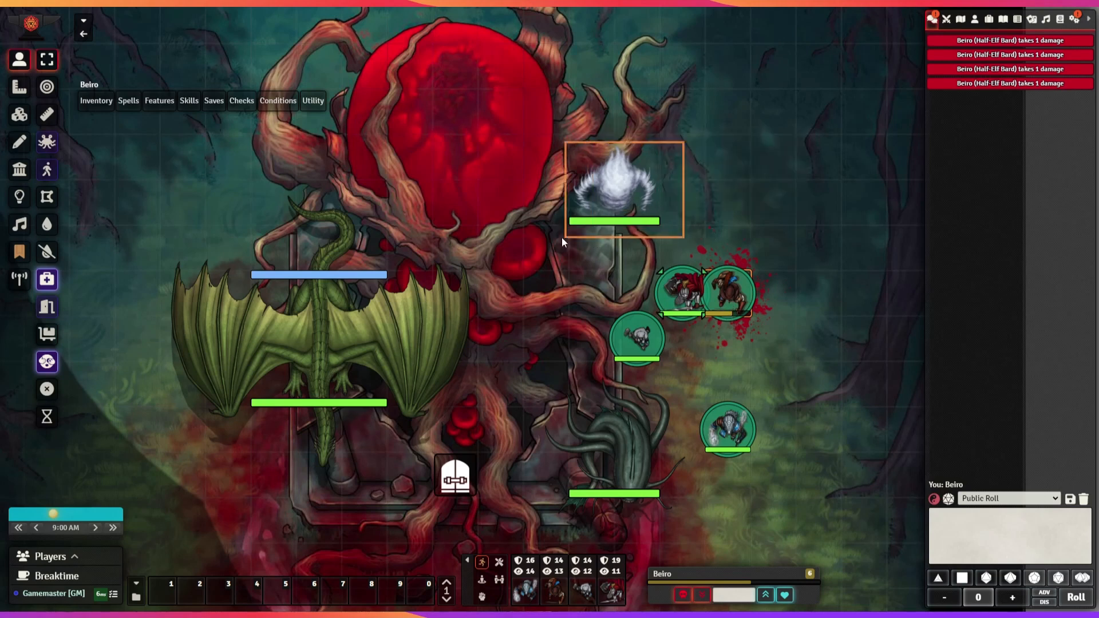
# Select the air elemental token to begin applying damage.
pyautogui.click(621, 189)
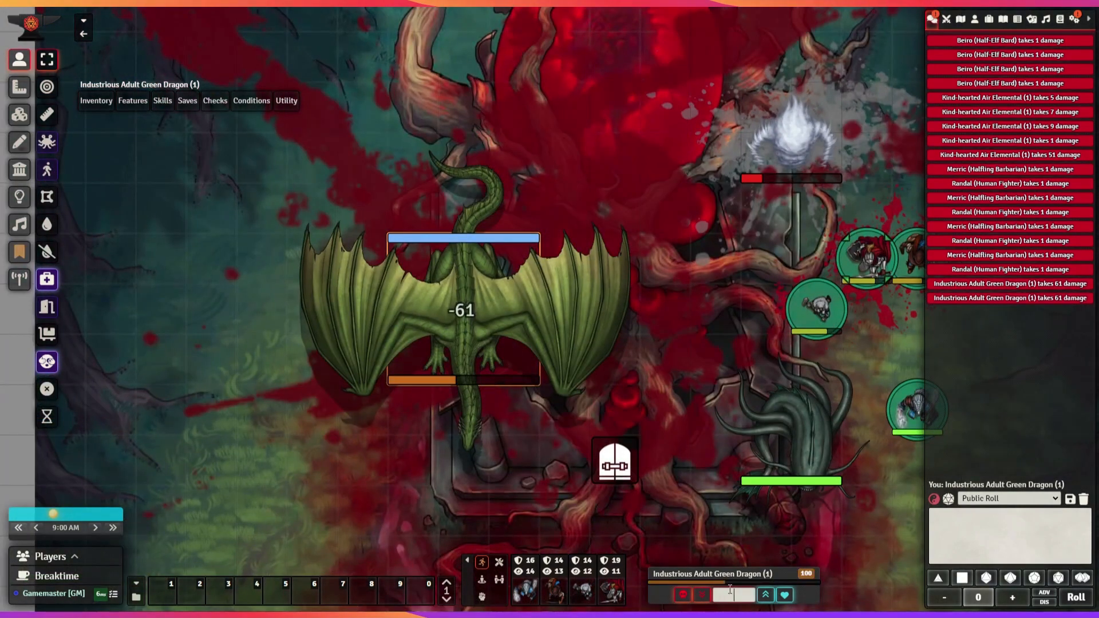
# Open and close the campaign notes, then heal the green dragon for 137.
pyautogui.click(699, 595)
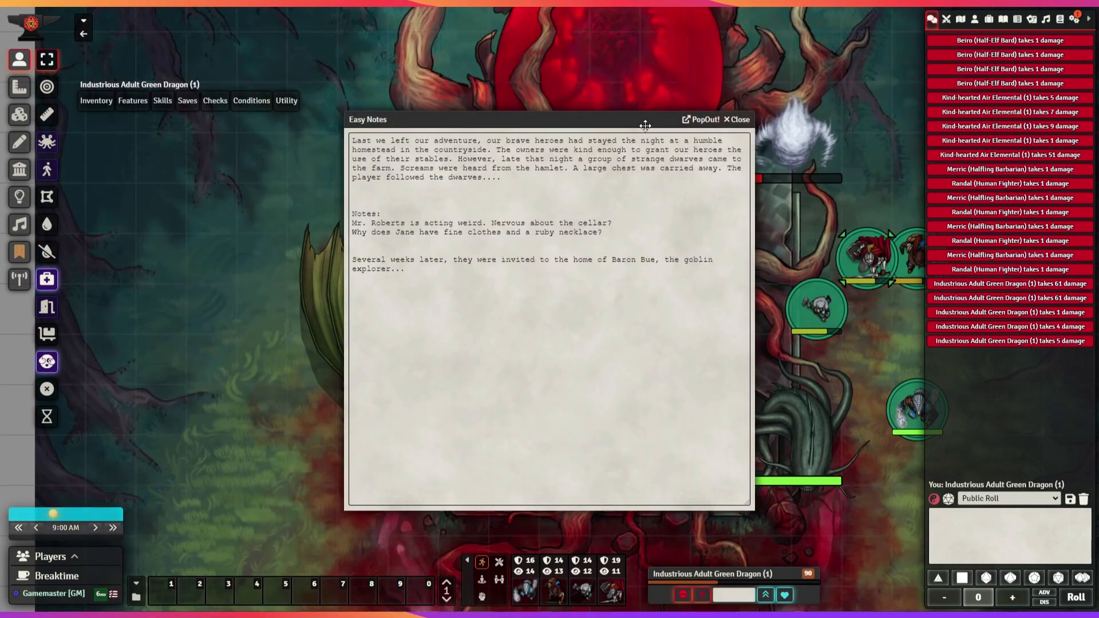
pyautogui.click(738, 119)
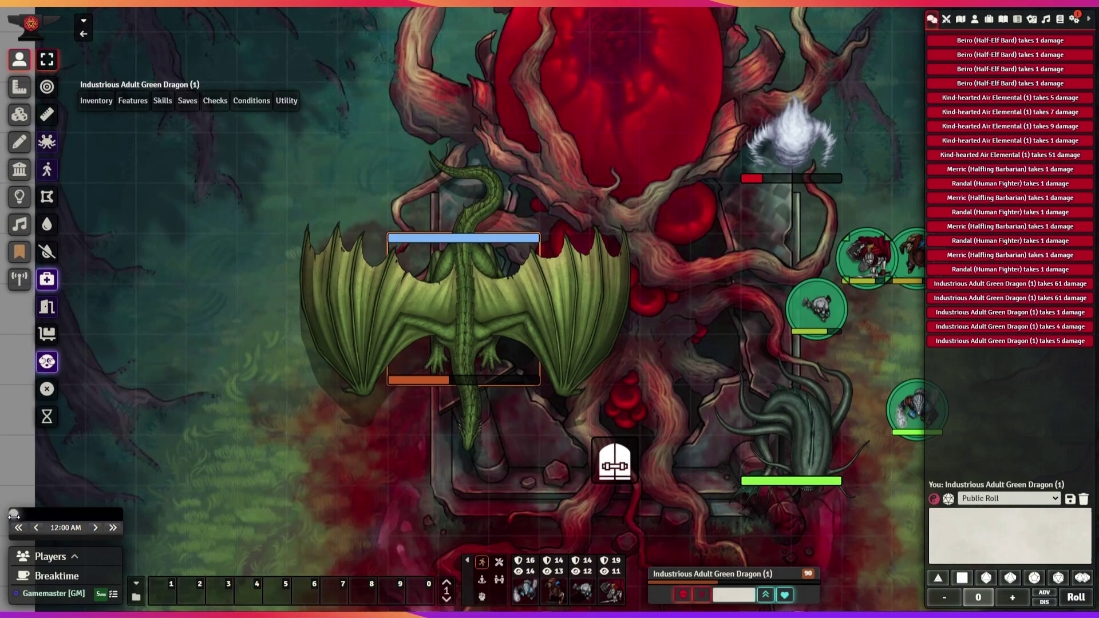
pyautogui.click(784, 595)
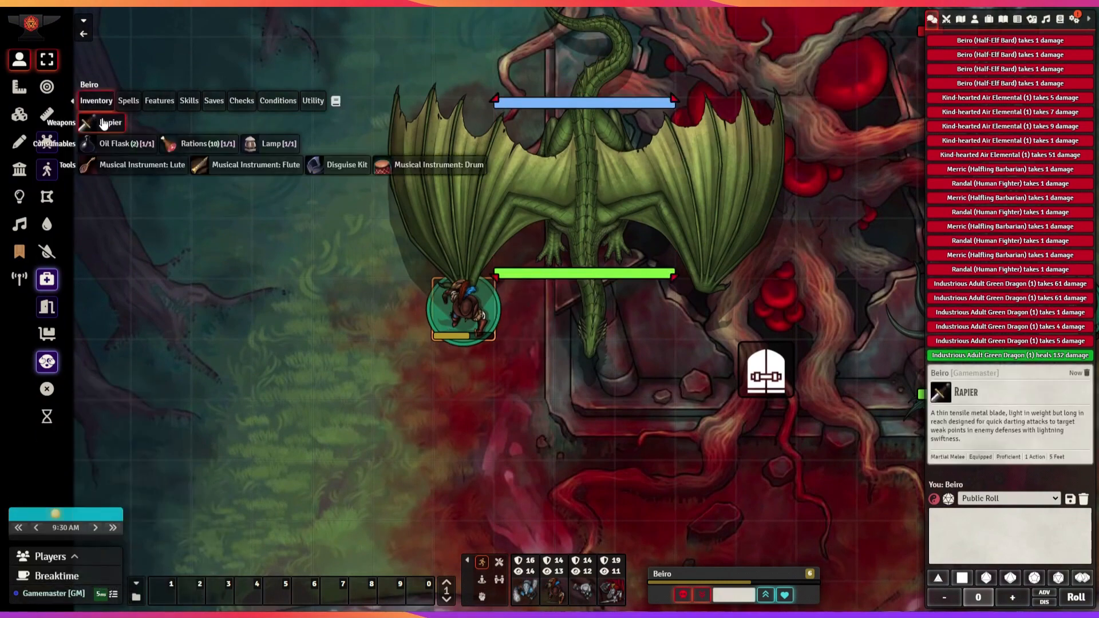
# Open game settings to reach the Health Estimate module tab.
pyautogui.click(101, 122)
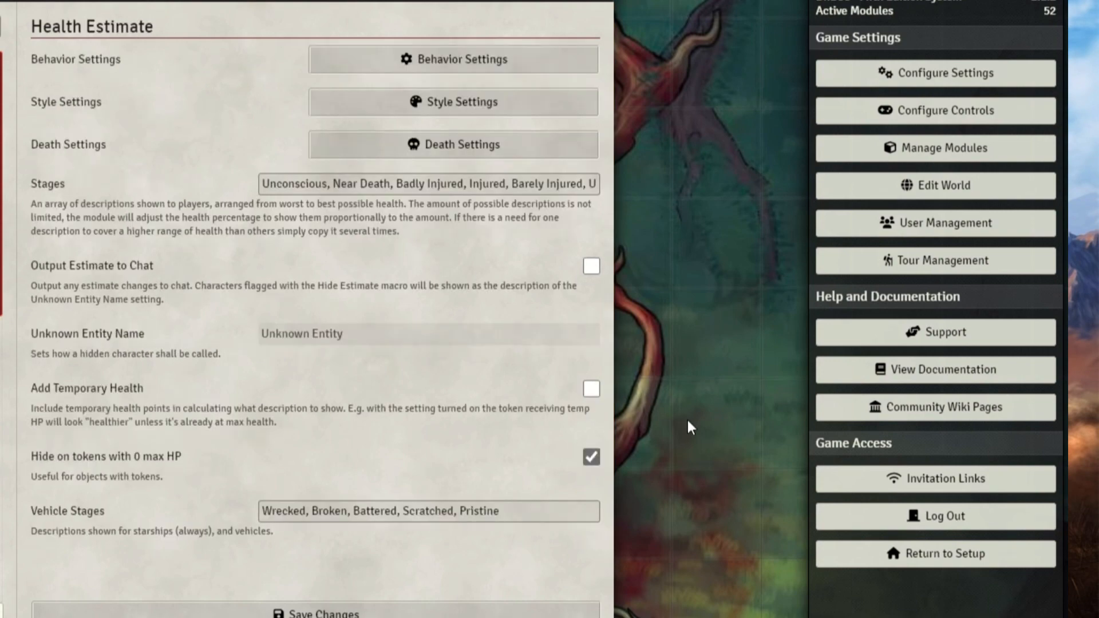
# Preview the Health Estimate style and death options, closing each window.
pyautogui.click(453, 59)
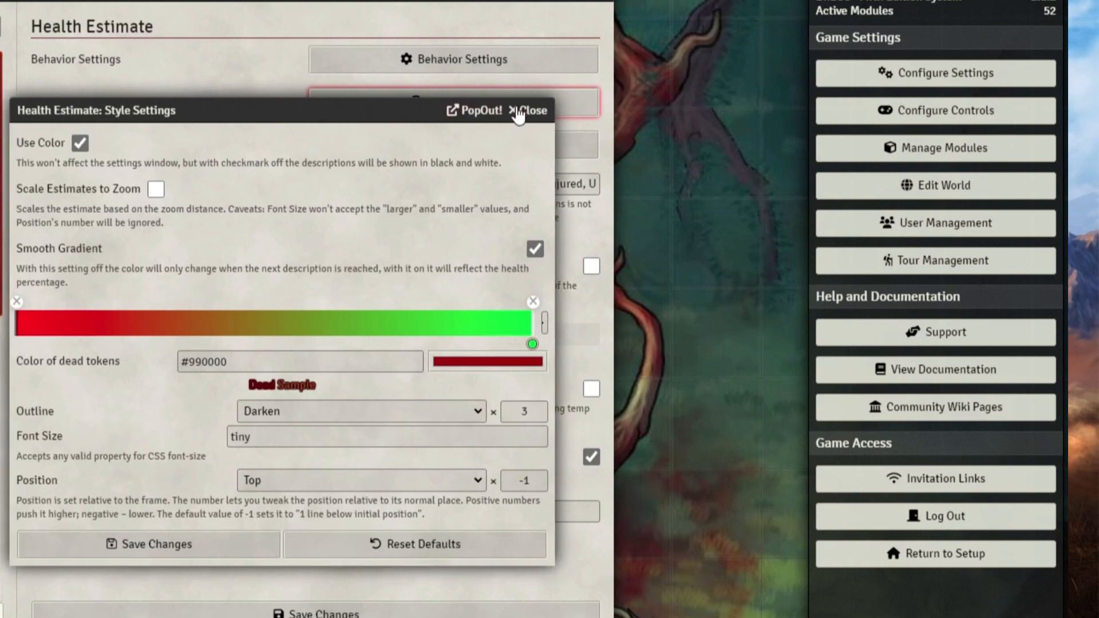
pyautogui.click(529, 110)
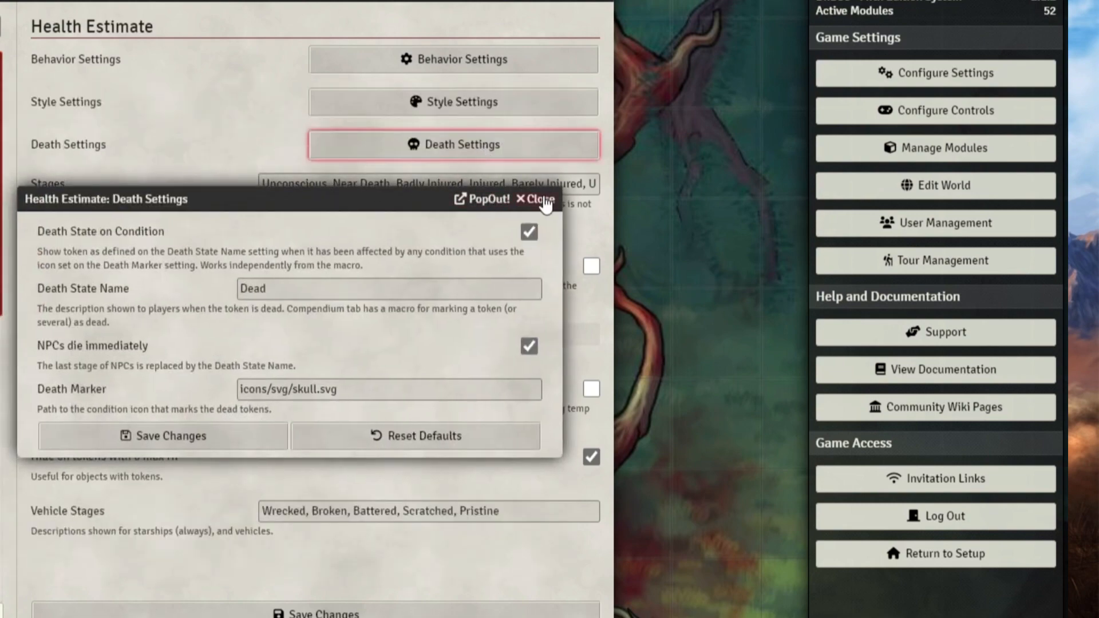
pyautogui.click(540, 201)
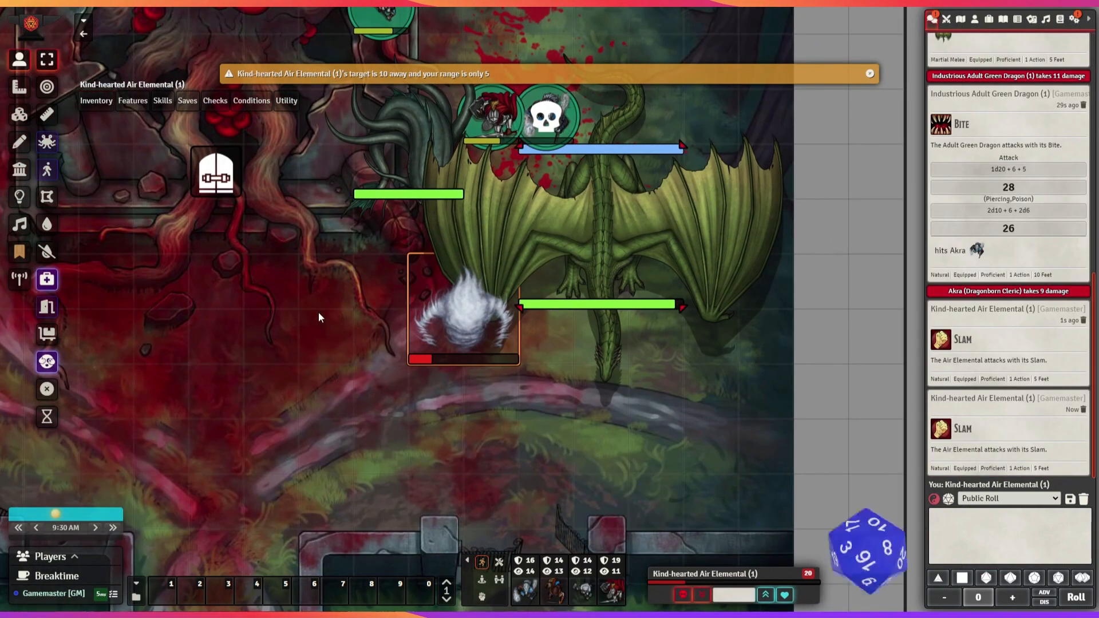
# Enter 21 temporary hit points on the green dragon's sheet and close it.
pyautogui.click(97, 122)
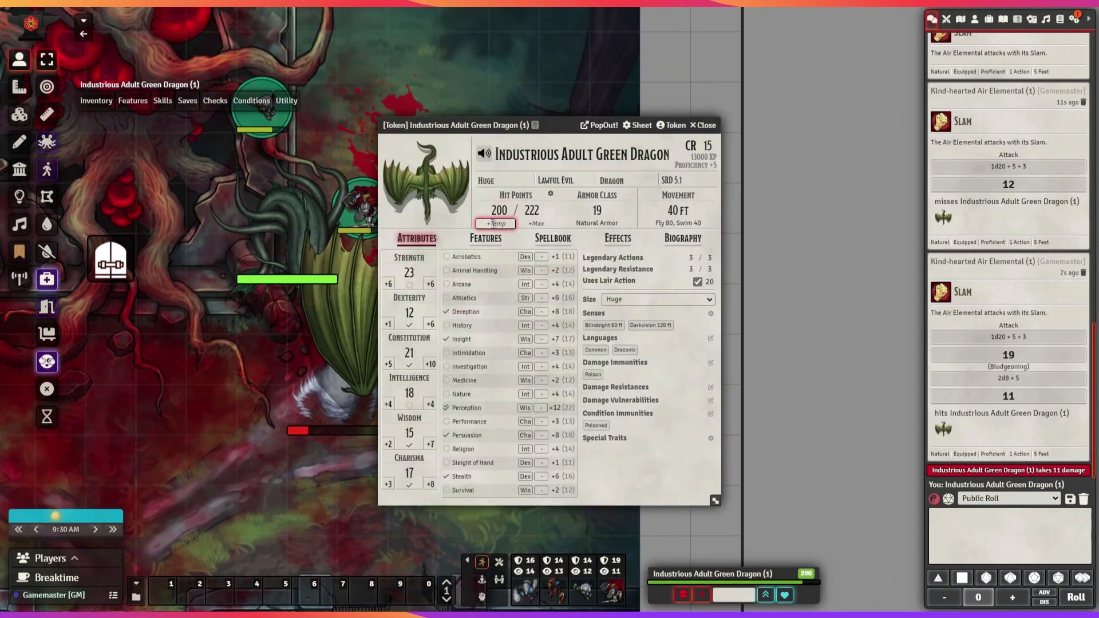
pyautogui.write('21')
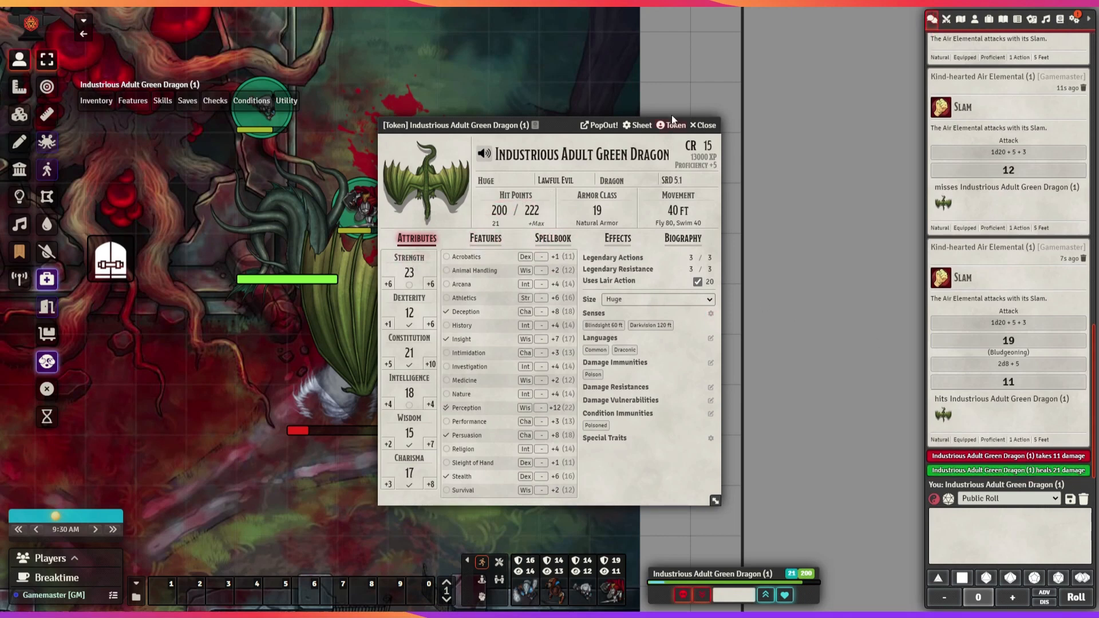
pyautogui.click(707, 125)
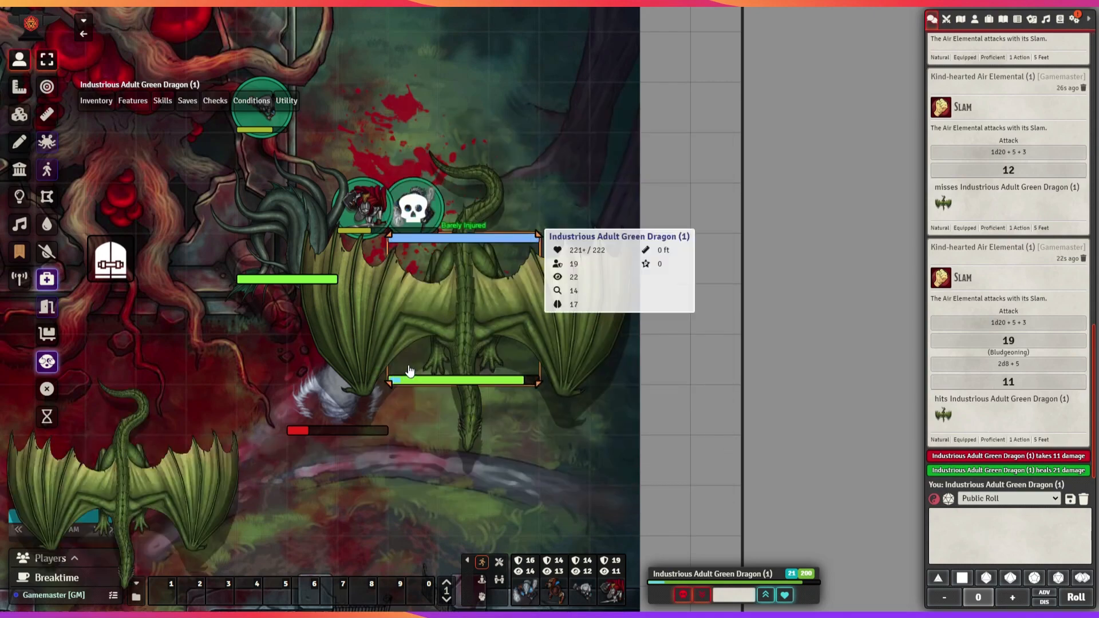